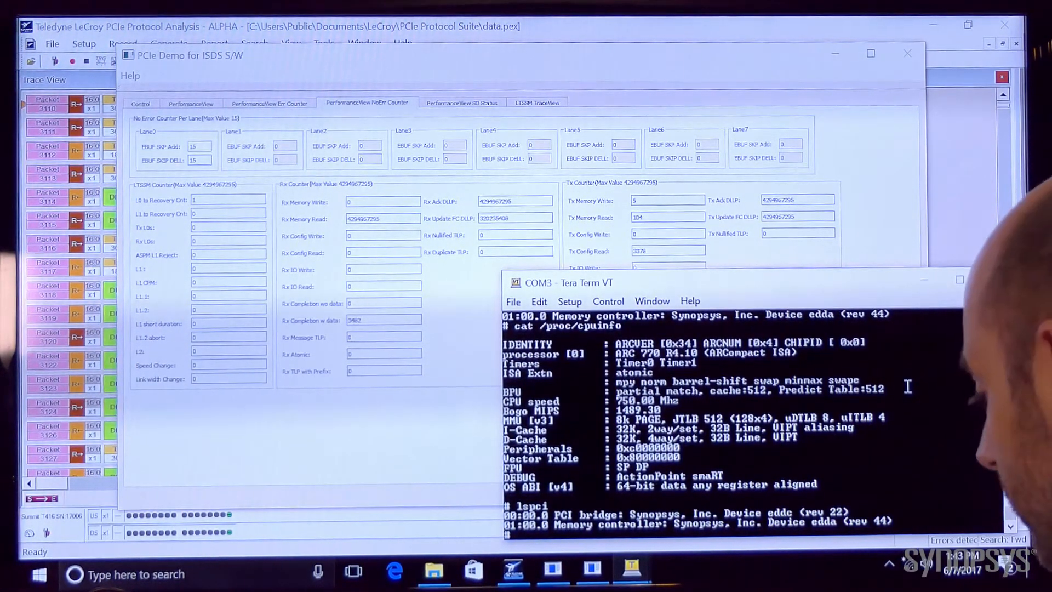
Step: Run lspci -v to list PCI devices verbosely, down to the pedd kernel driver
type("lspci -v")
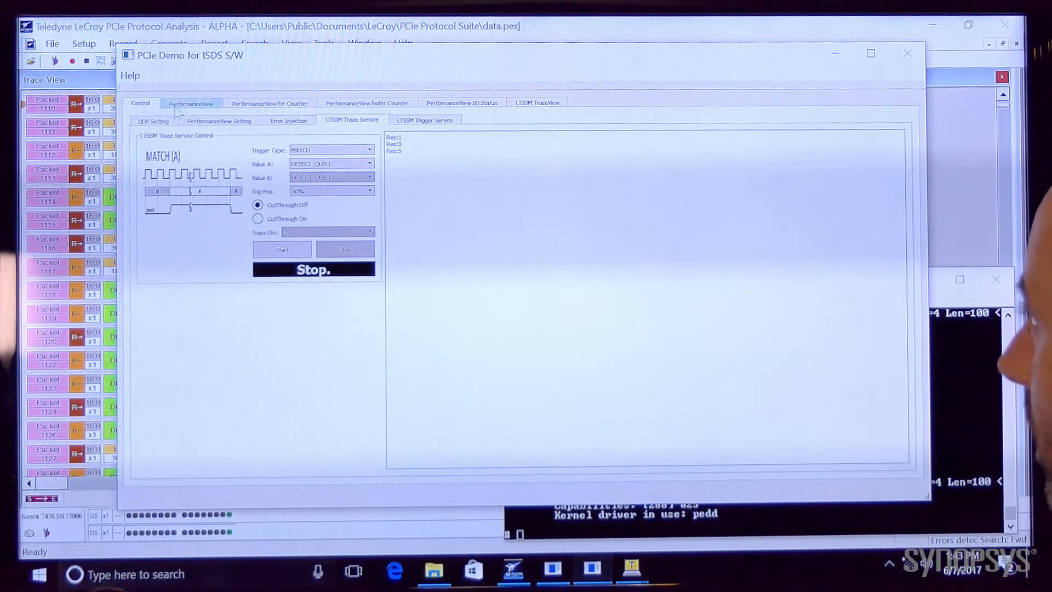
Step: Step through the performance overview and error counters to the per-lane SKP and Rx/Tx traffic counters
left_click(190, 103)
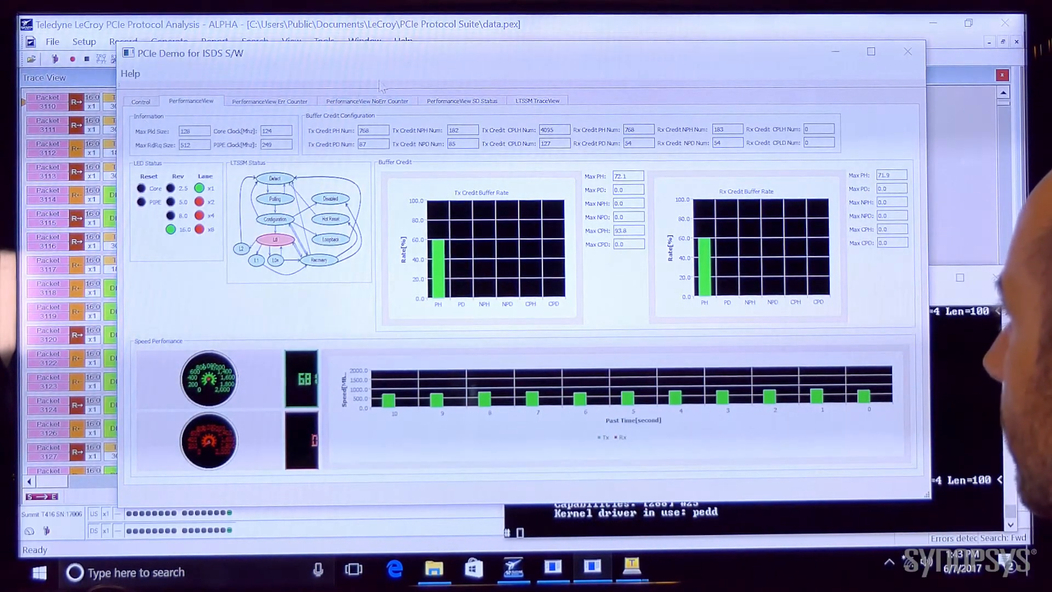
left_click(269, 101)
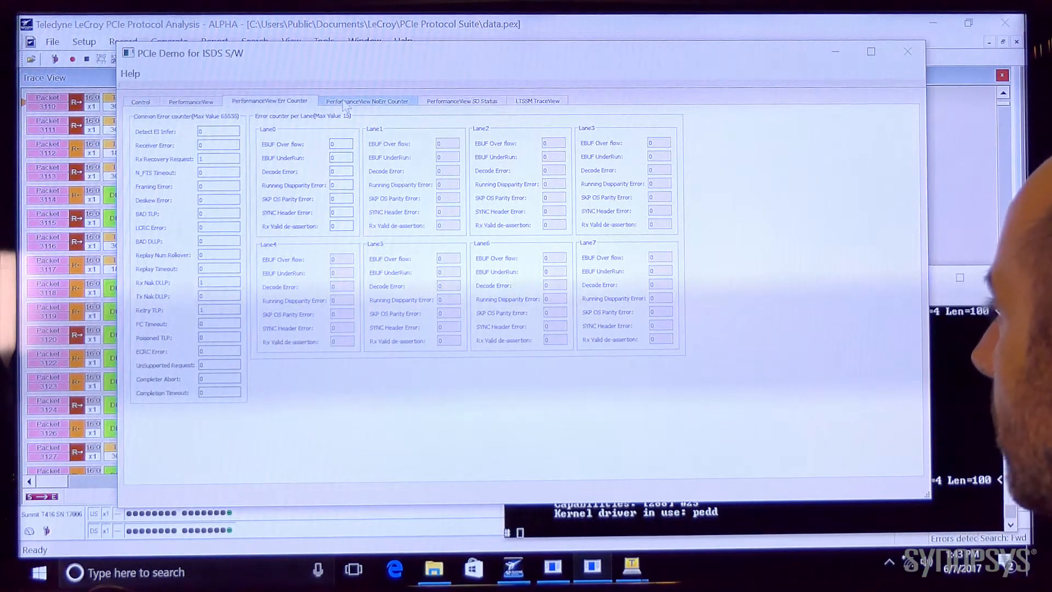
left_click(367, 100)
type("lspci")
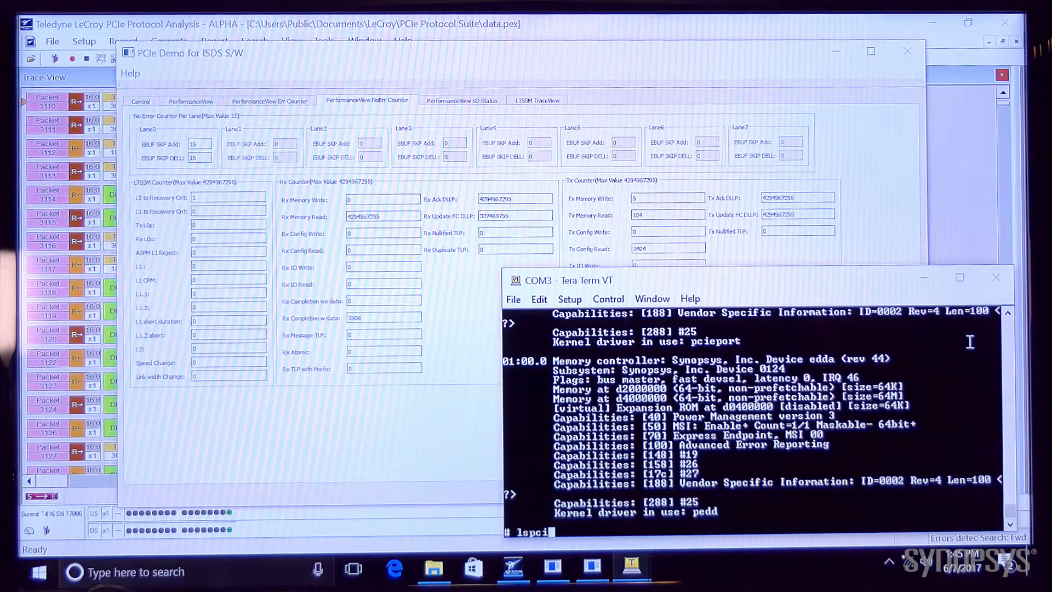
Step: Print the processor details with cat /proc/cpuinfo
type("cat /proc/cpuinfo")
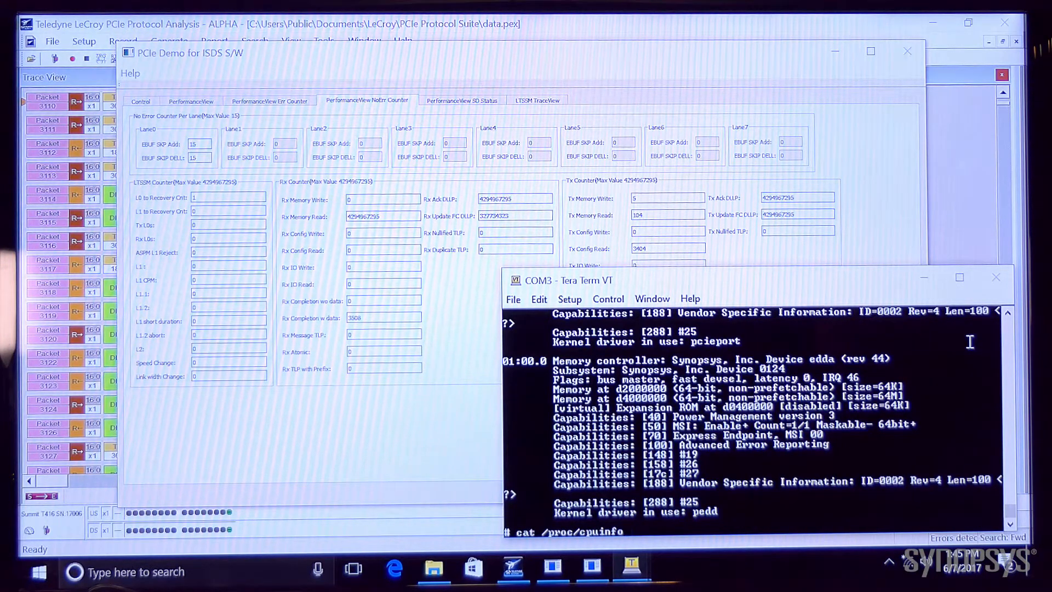
key("Return")
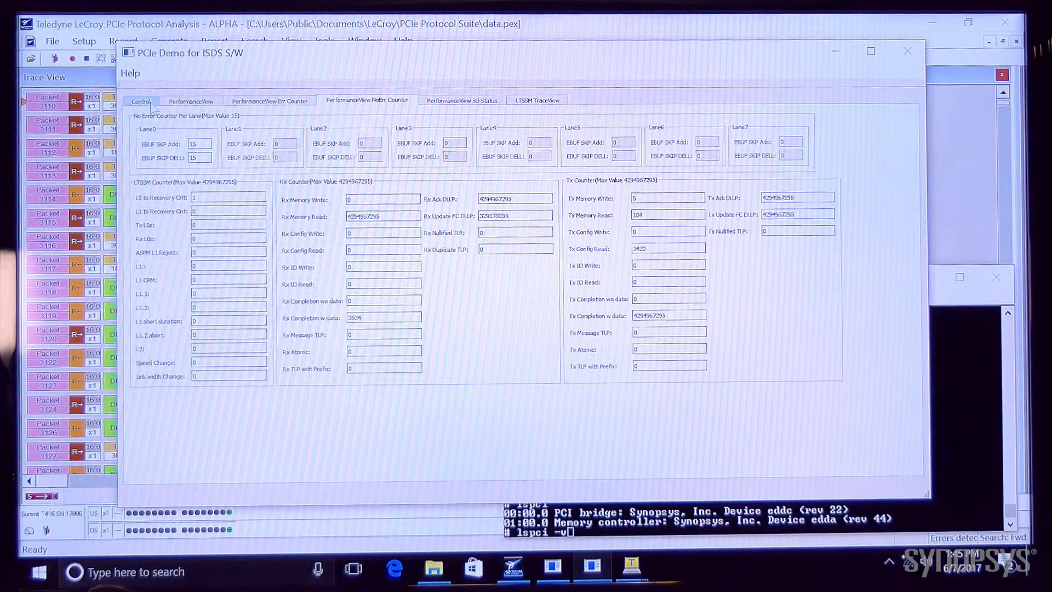
Step: Review error injection types, keeping the sync header inversion symbol error, then show LTSSM trace settings
left_click(142, 101)
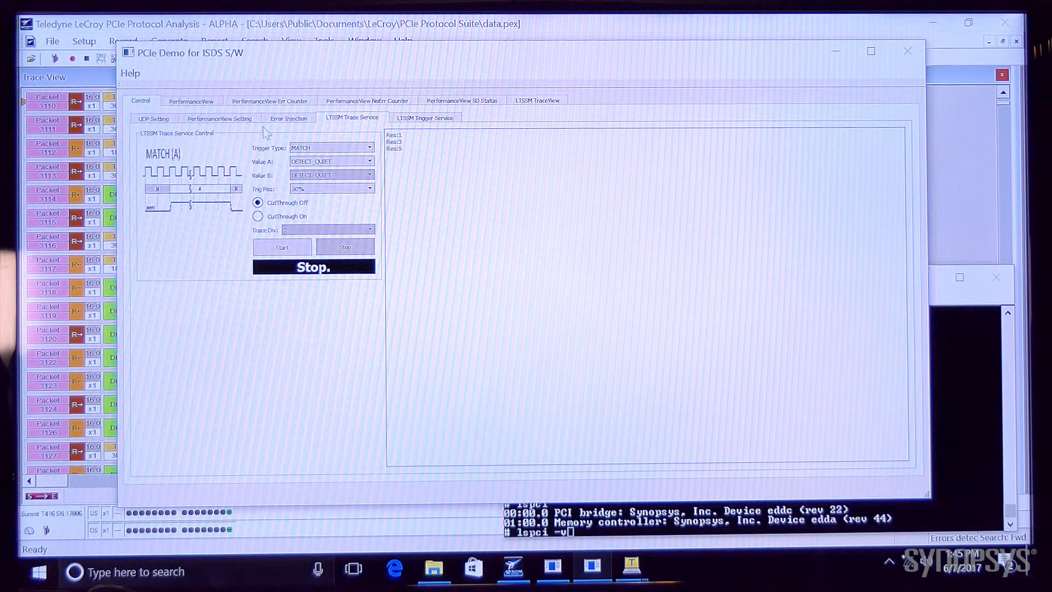
left_click(289, 117)
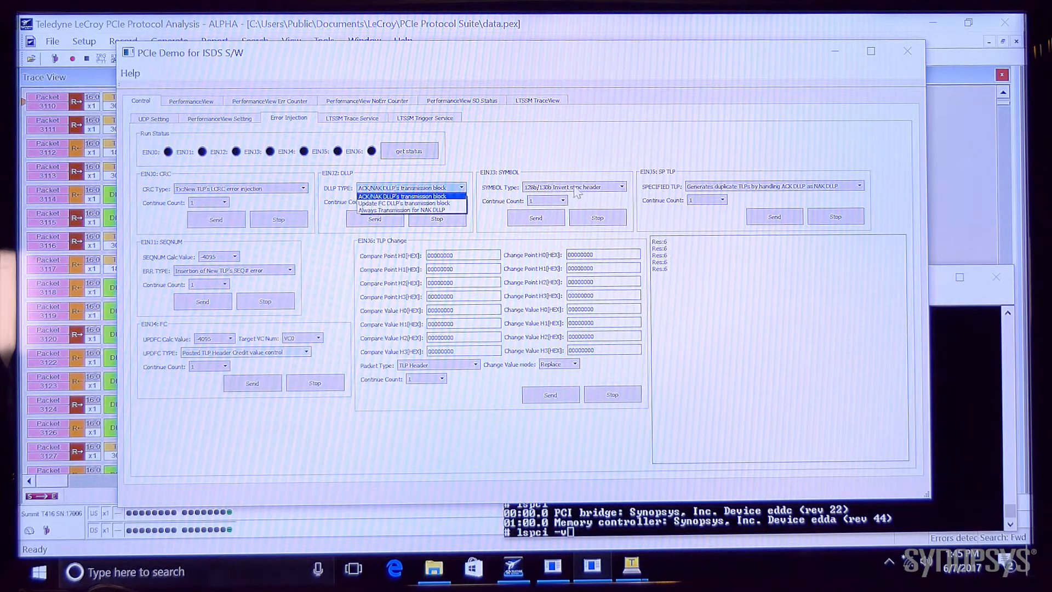
left_click(621, 187)
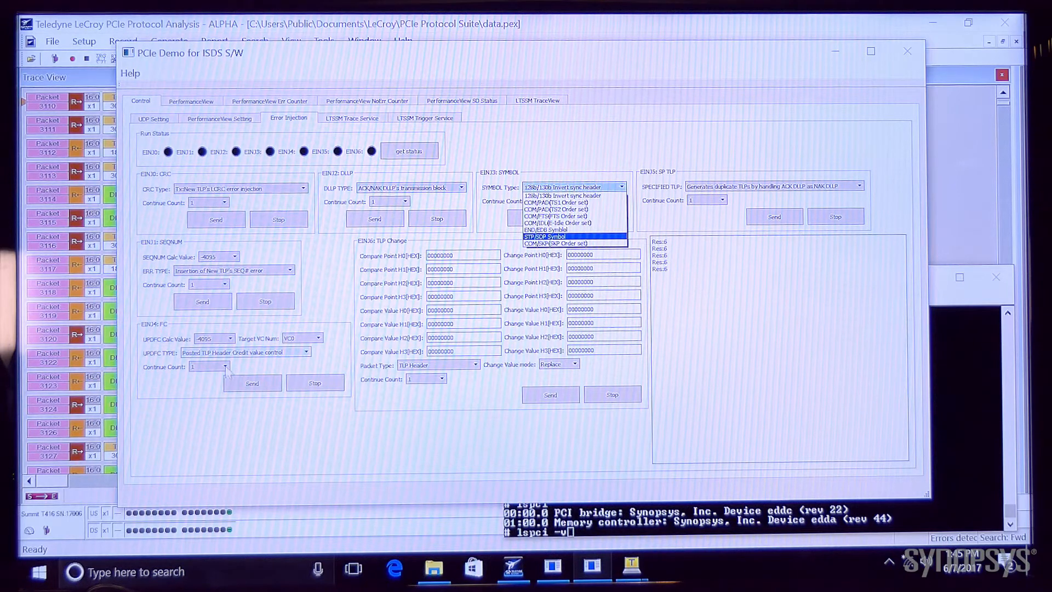
left_click(572, 195)
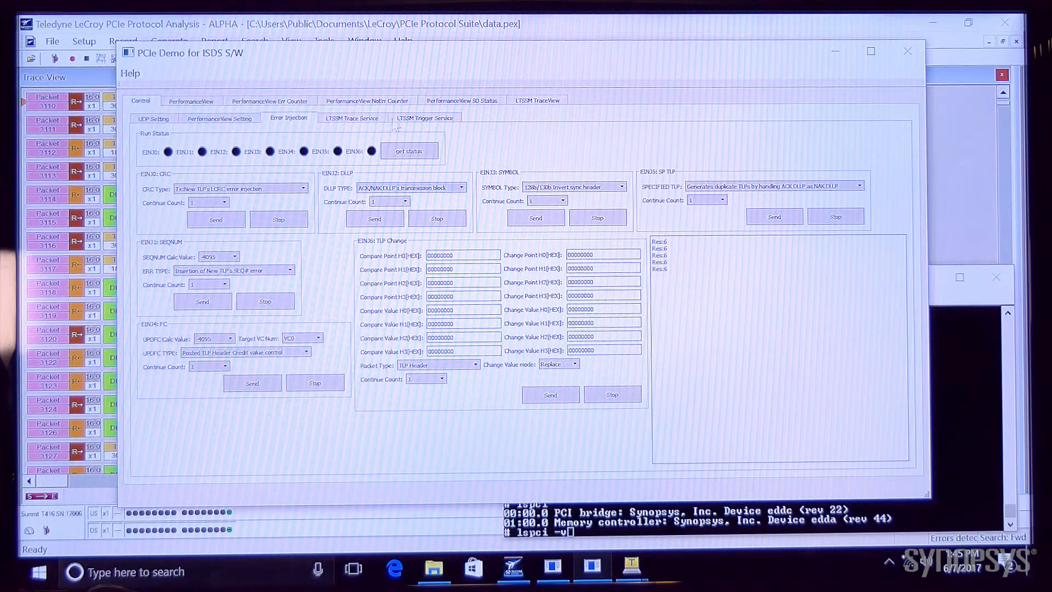
left_click(351, 117)
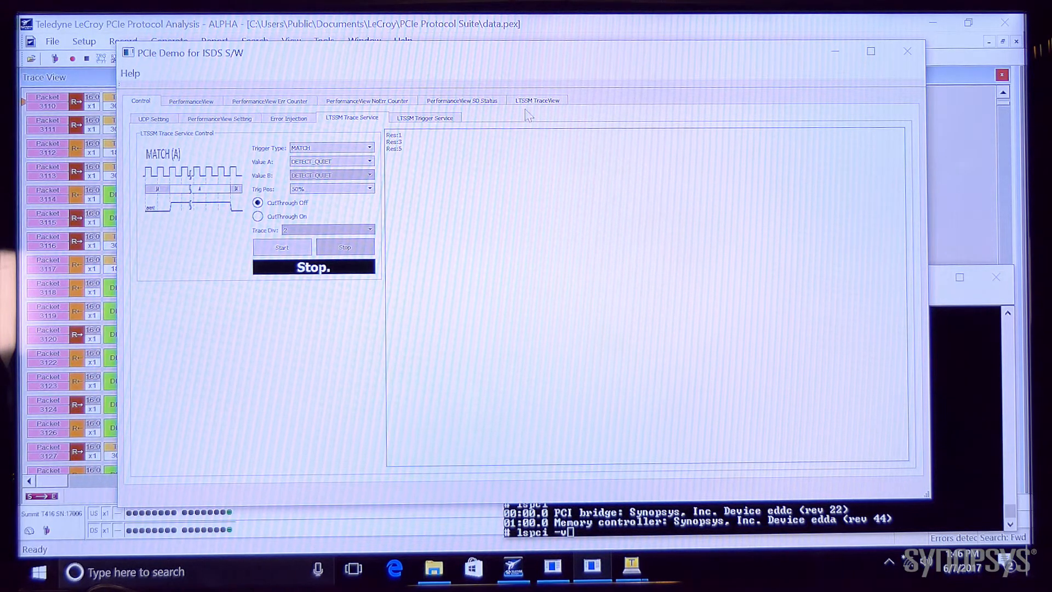
Step: Review the LTSSM recovery-state trace, then view Tx/Rx credit buffer rates and link speed
left_click(536, 100)
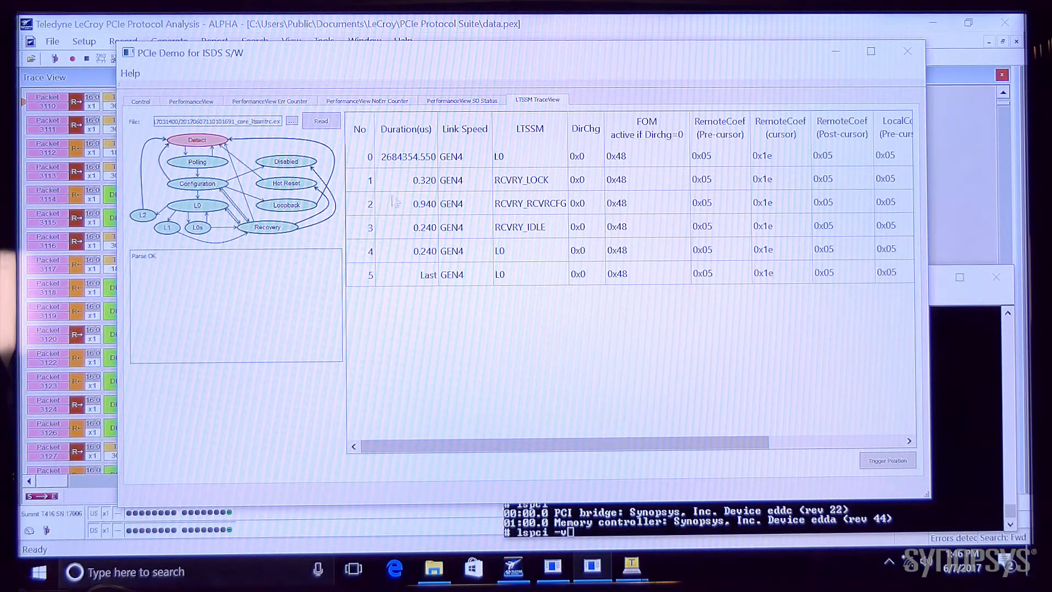
mouse_move(399, 226)
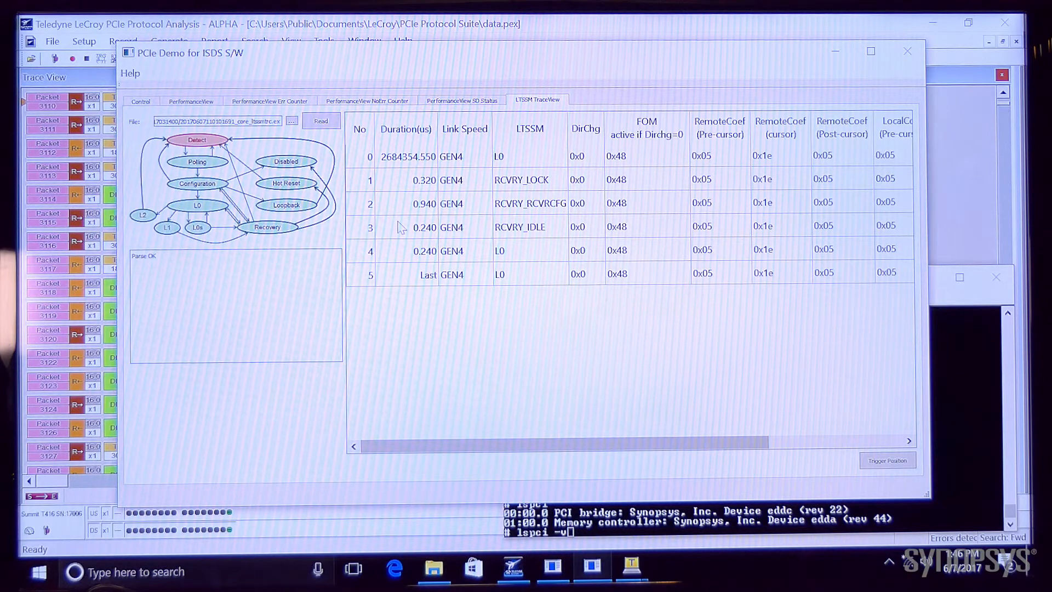
left_click(190, 101)
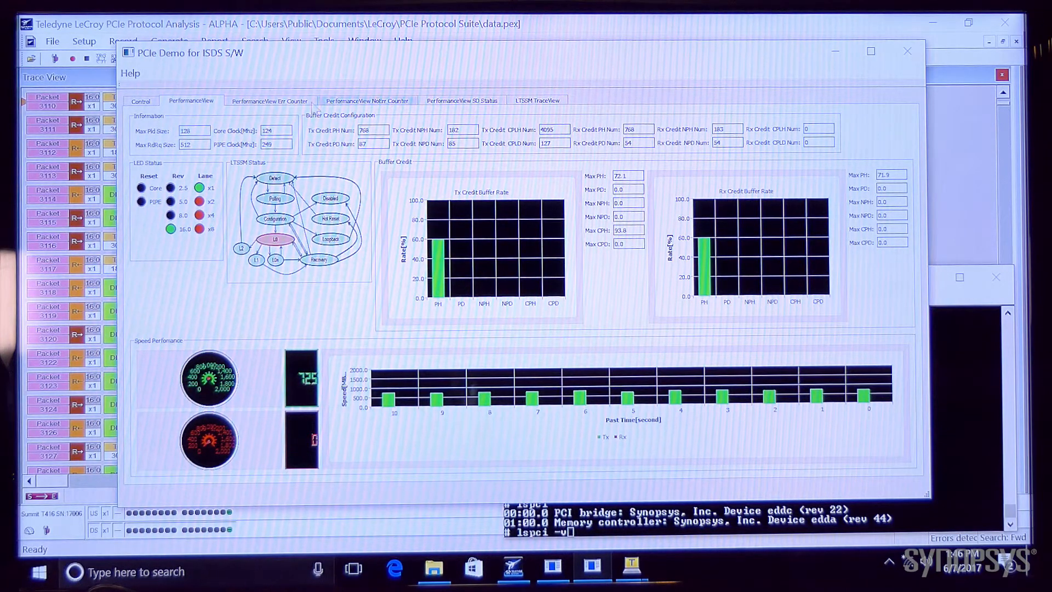
Step: Check the all-zero per-lane error counters, then the Rx/Tx memory read and write counts
left_click(270, 101)
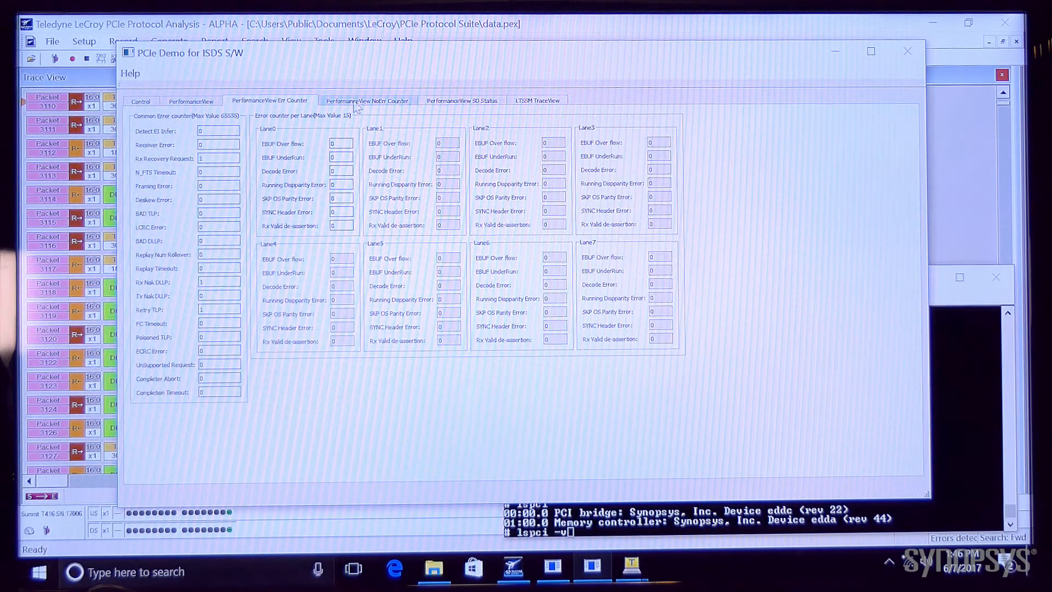
left_click(366, 101)
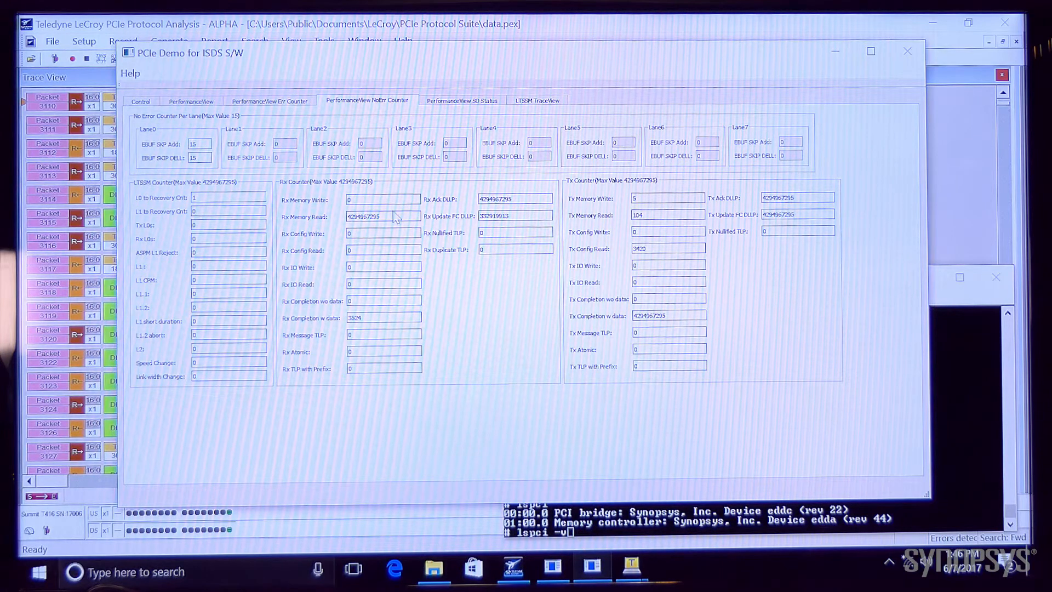
mouse_move(406, 385)
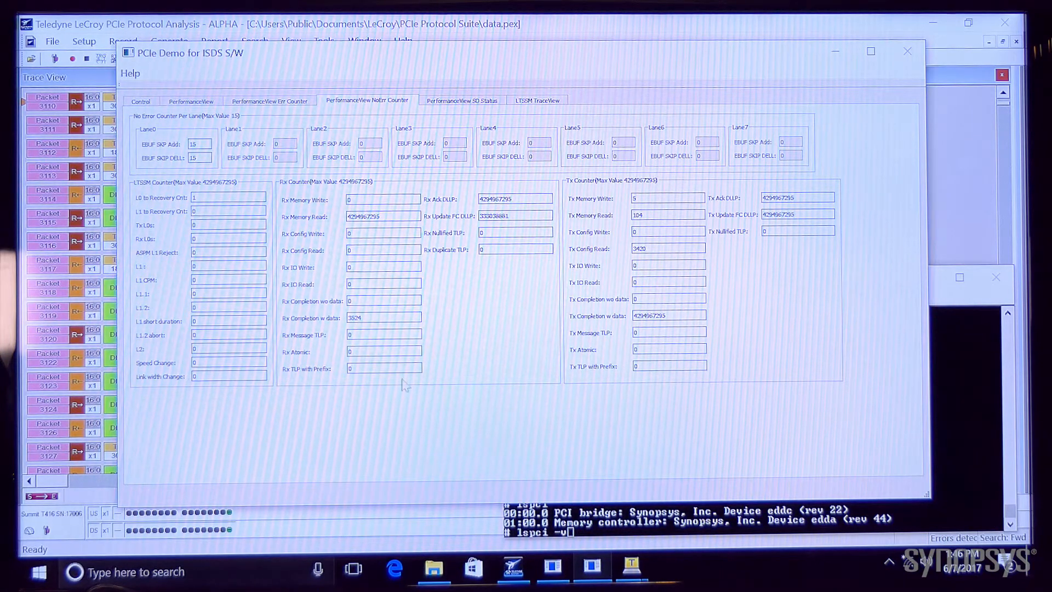